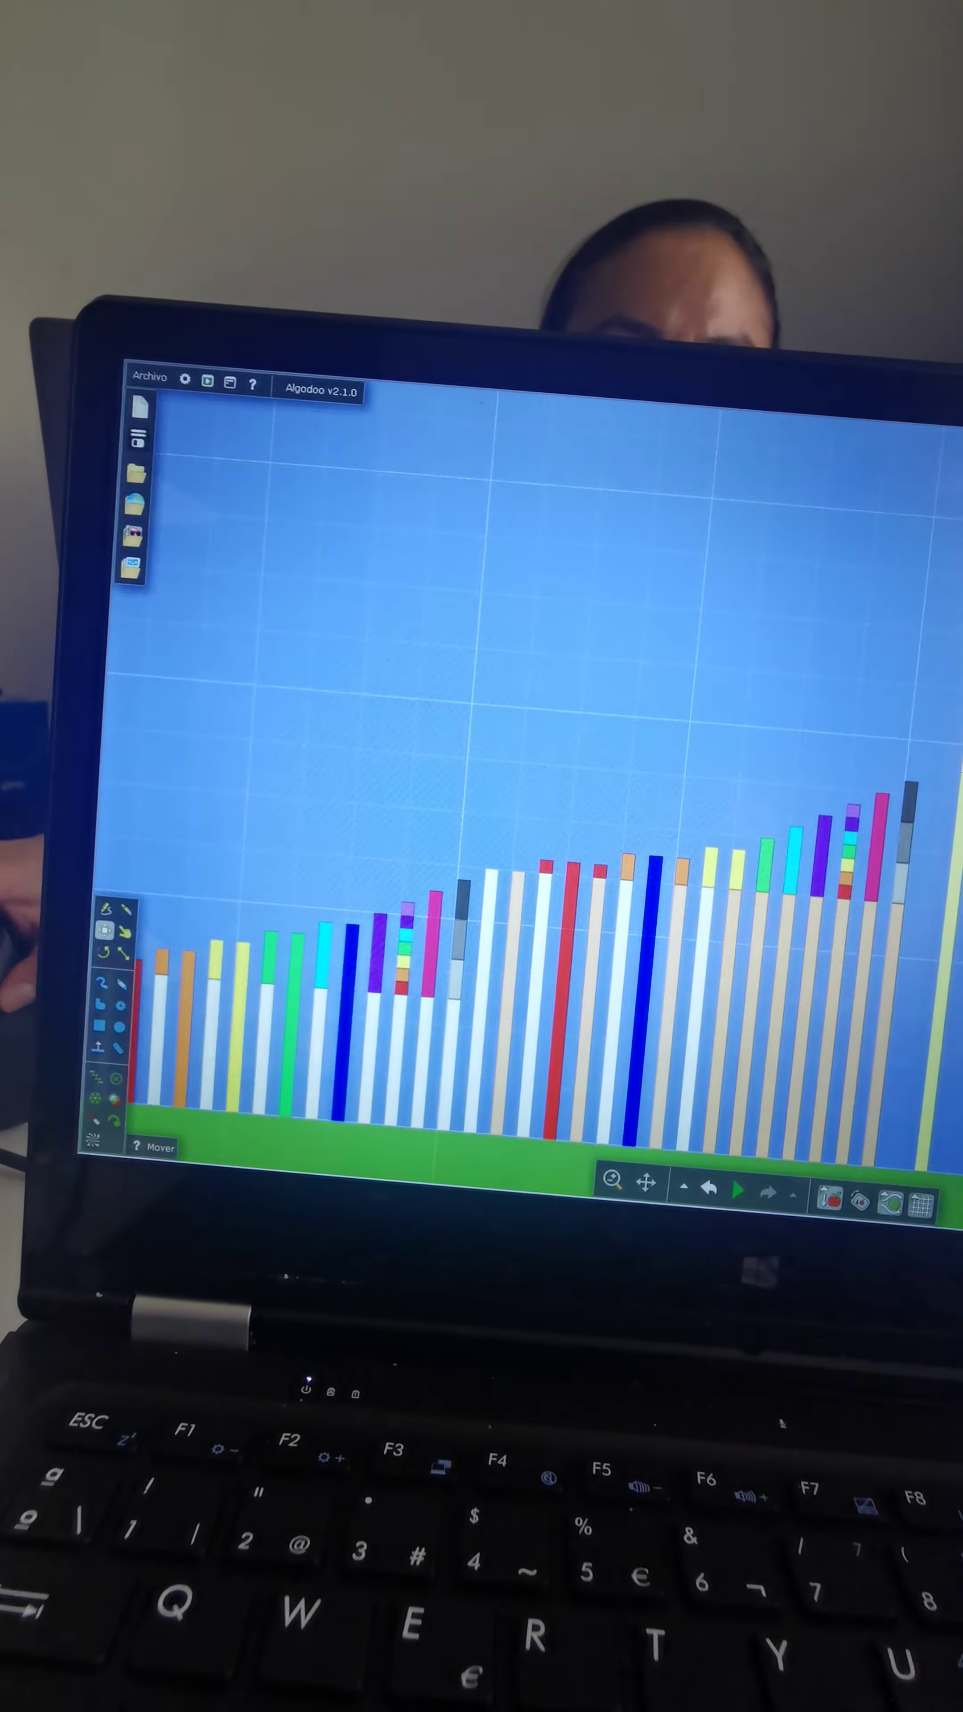
# Save the scene as 'tall new blocks and fanmade' in the Algodoo/scenes/ folder via Guardar
pyautogui.click(738, 1192)
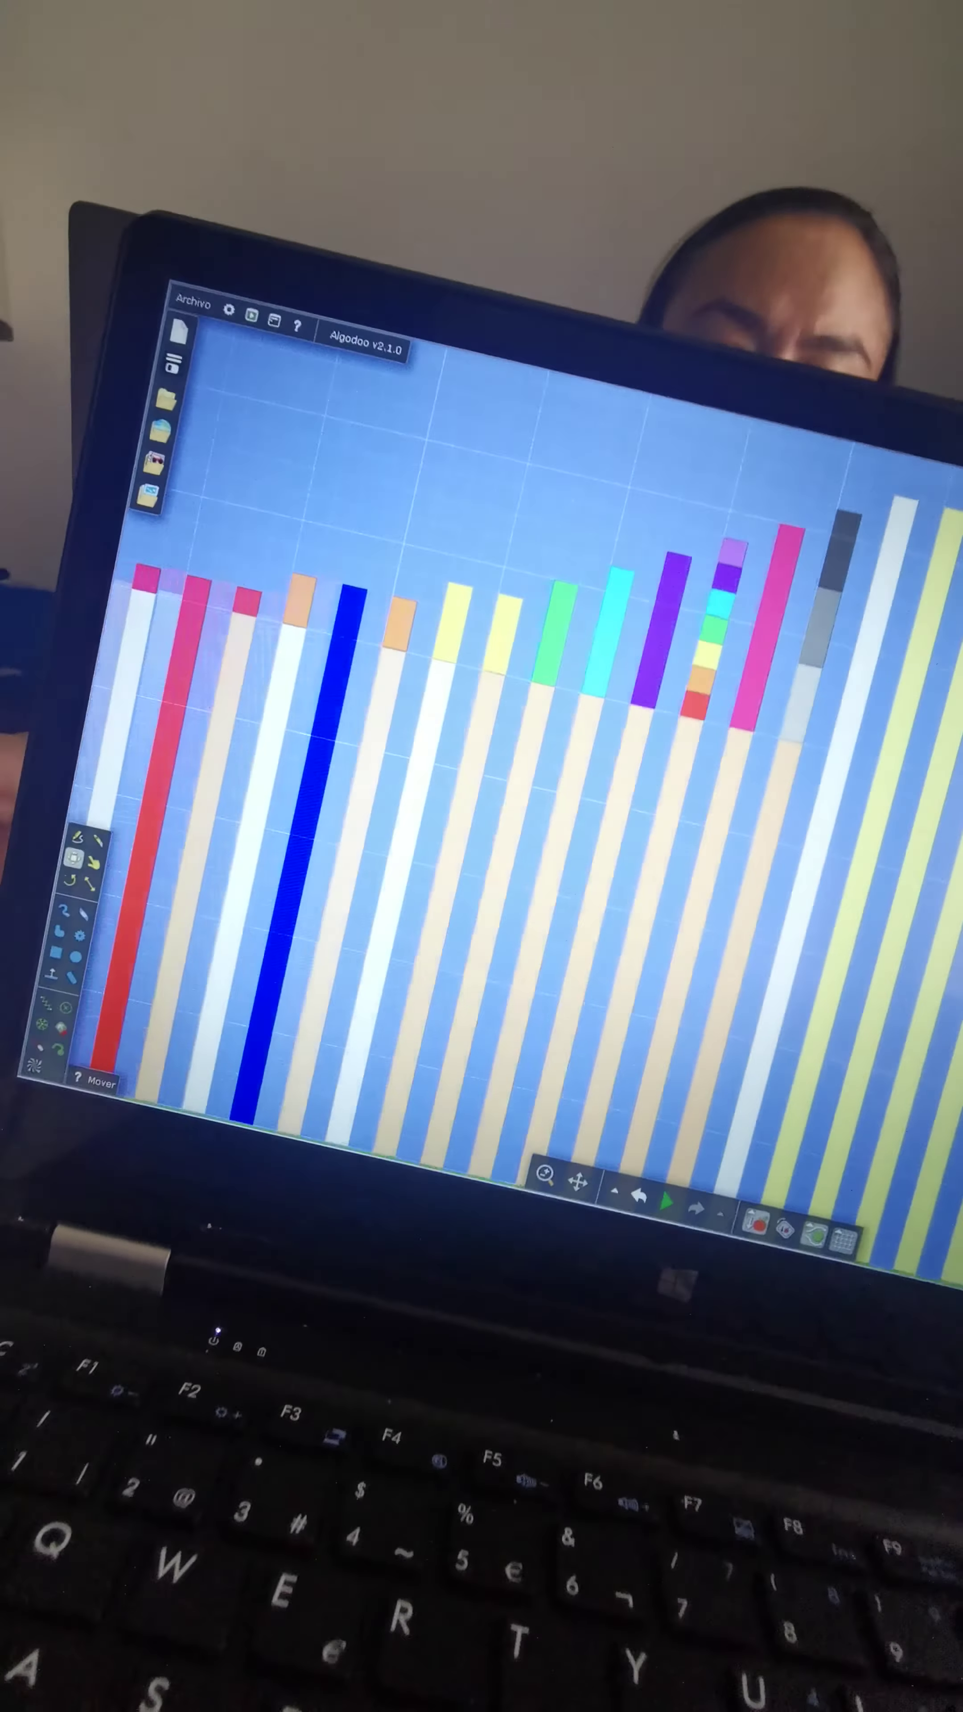
pyautogui.click(675, 1202)
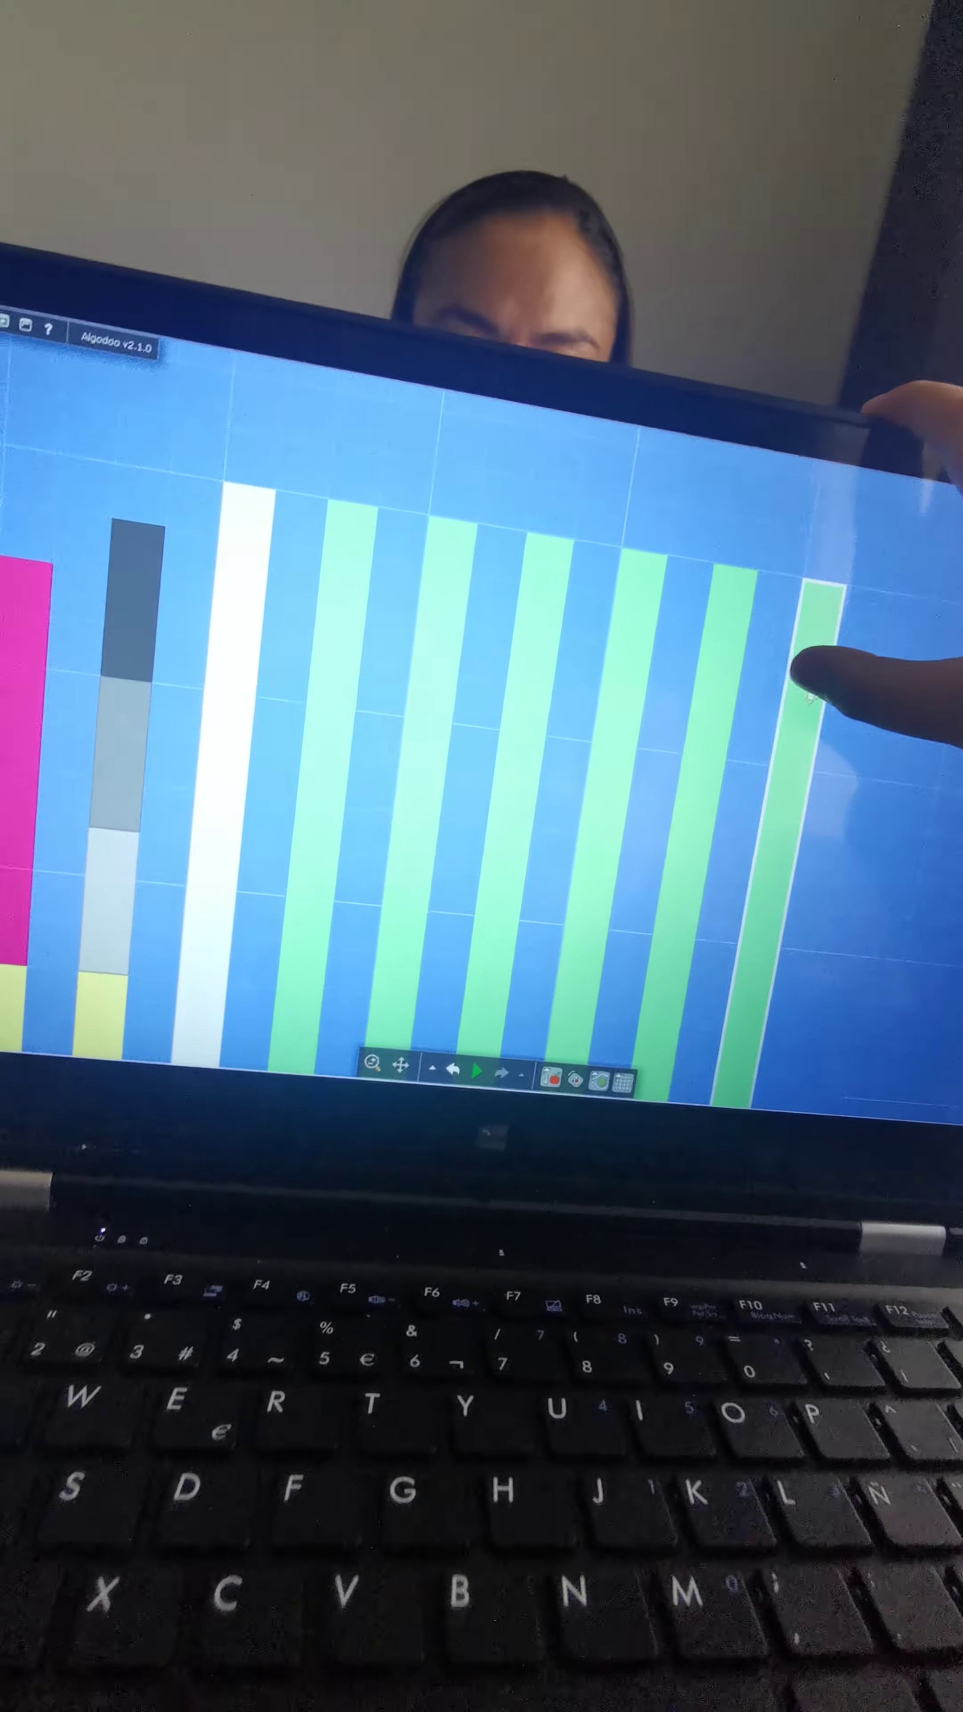
pyautogui.rightClick(797, 699)
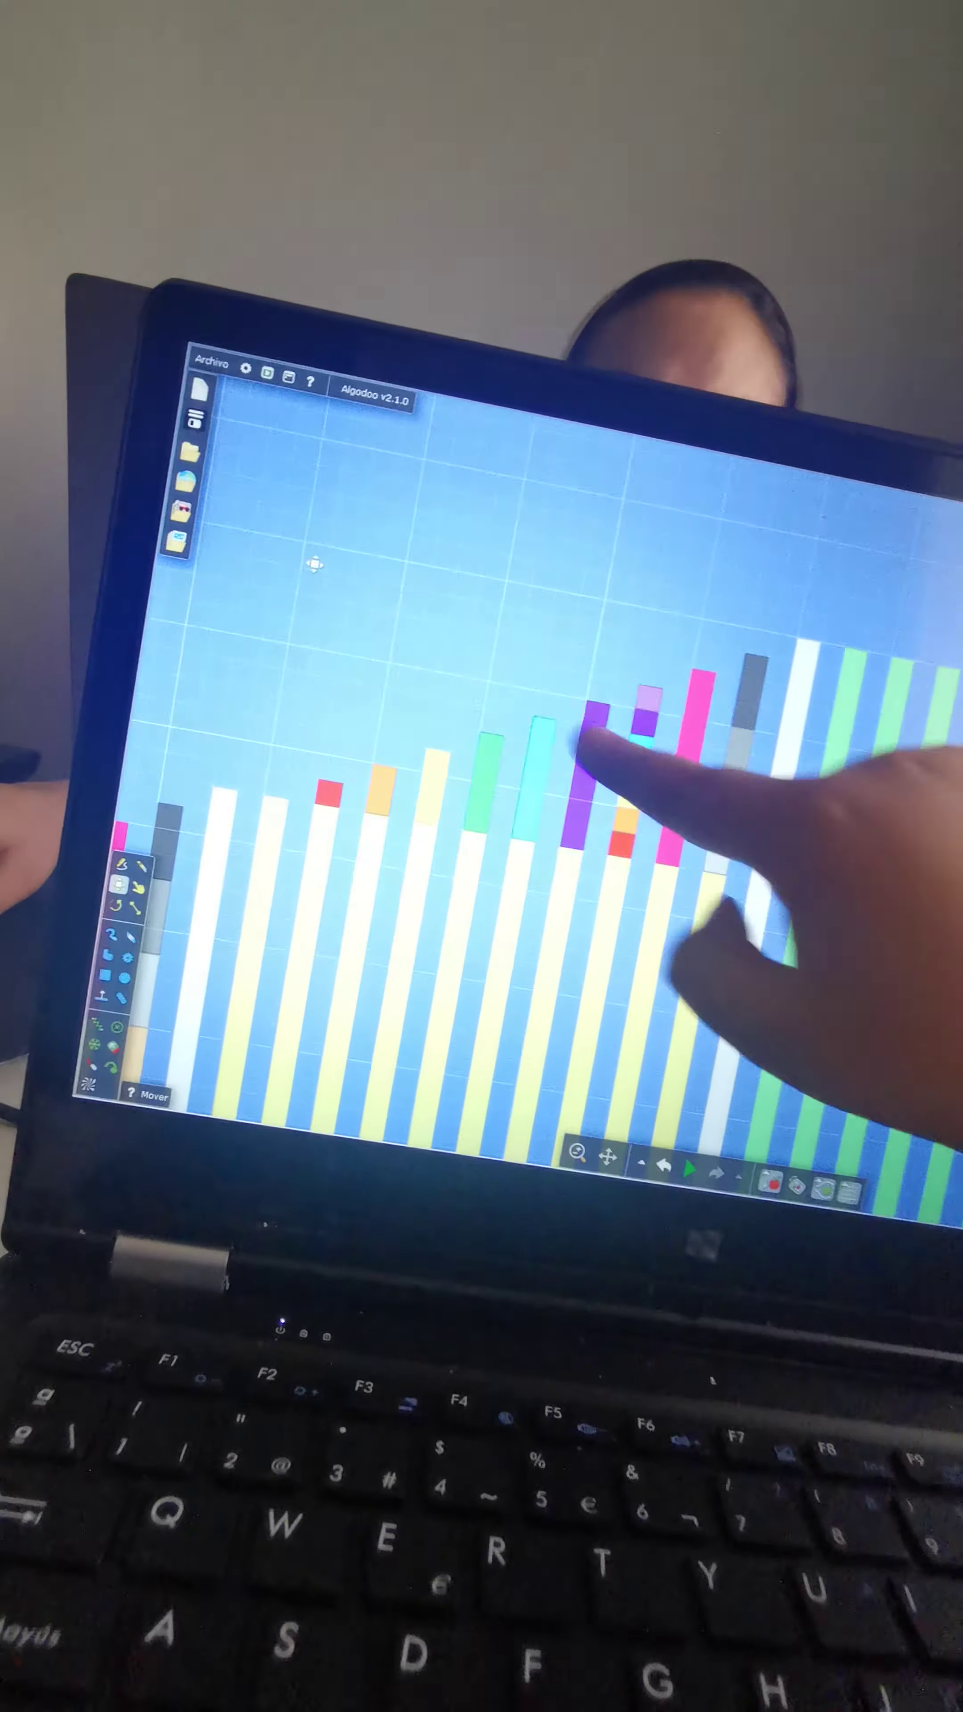
pyautogui.rightClick(590, 743)
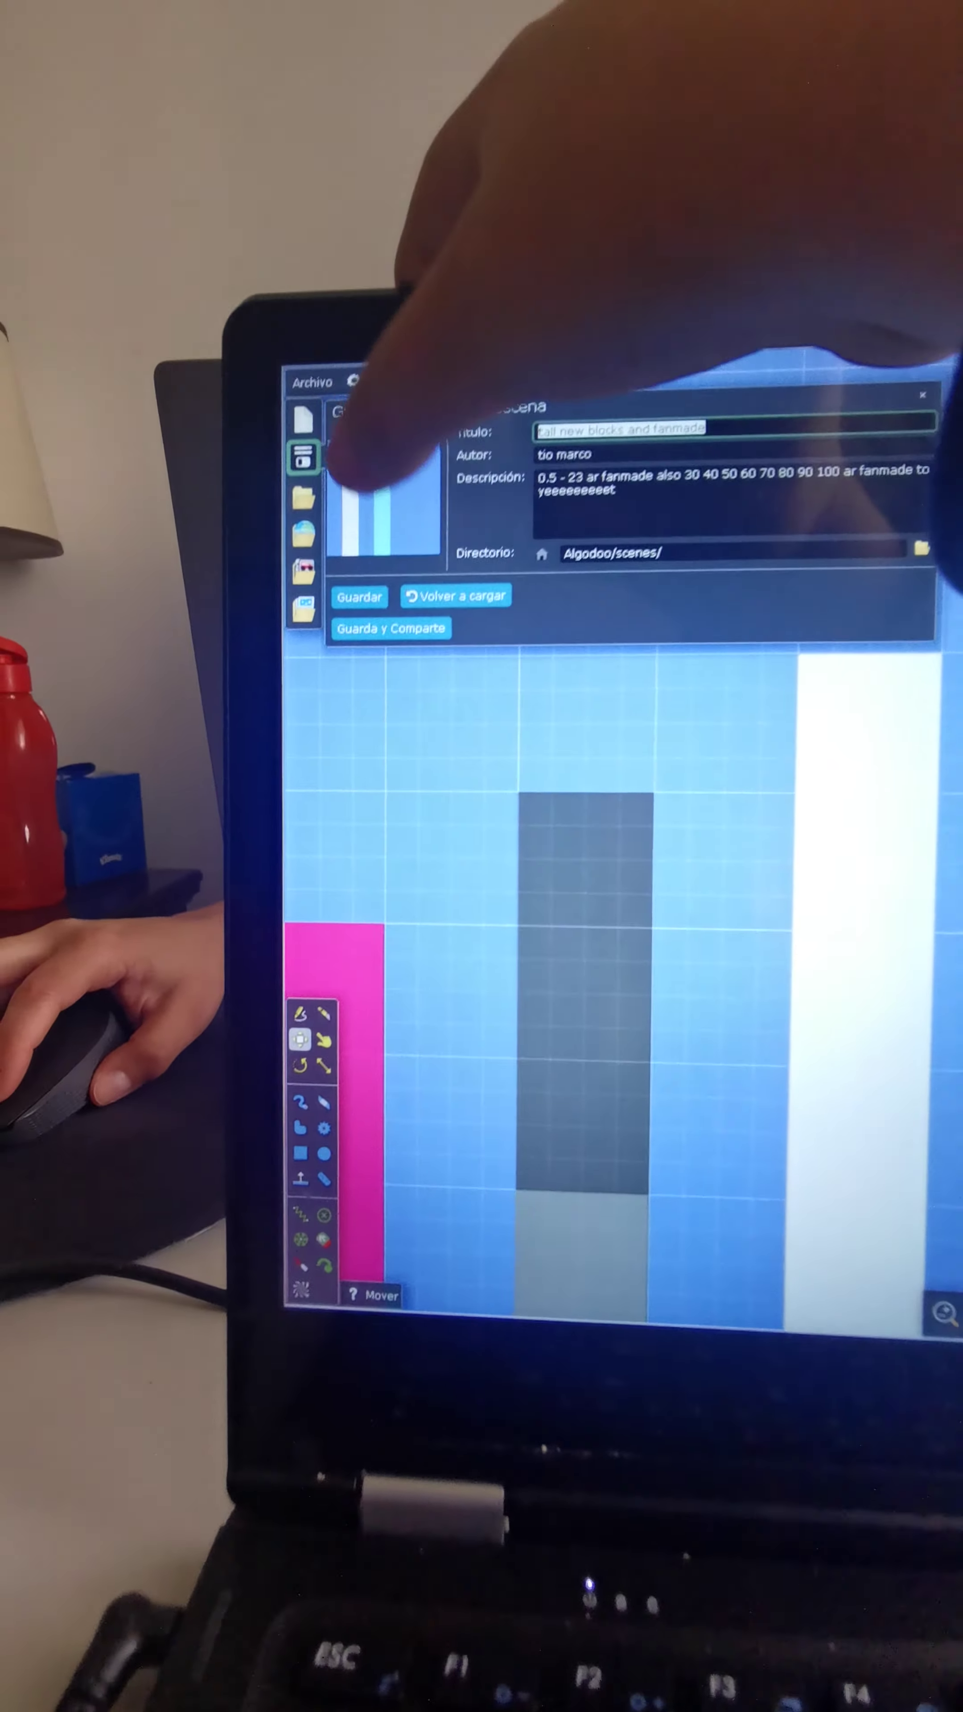
pyautogui.click(359, 596)
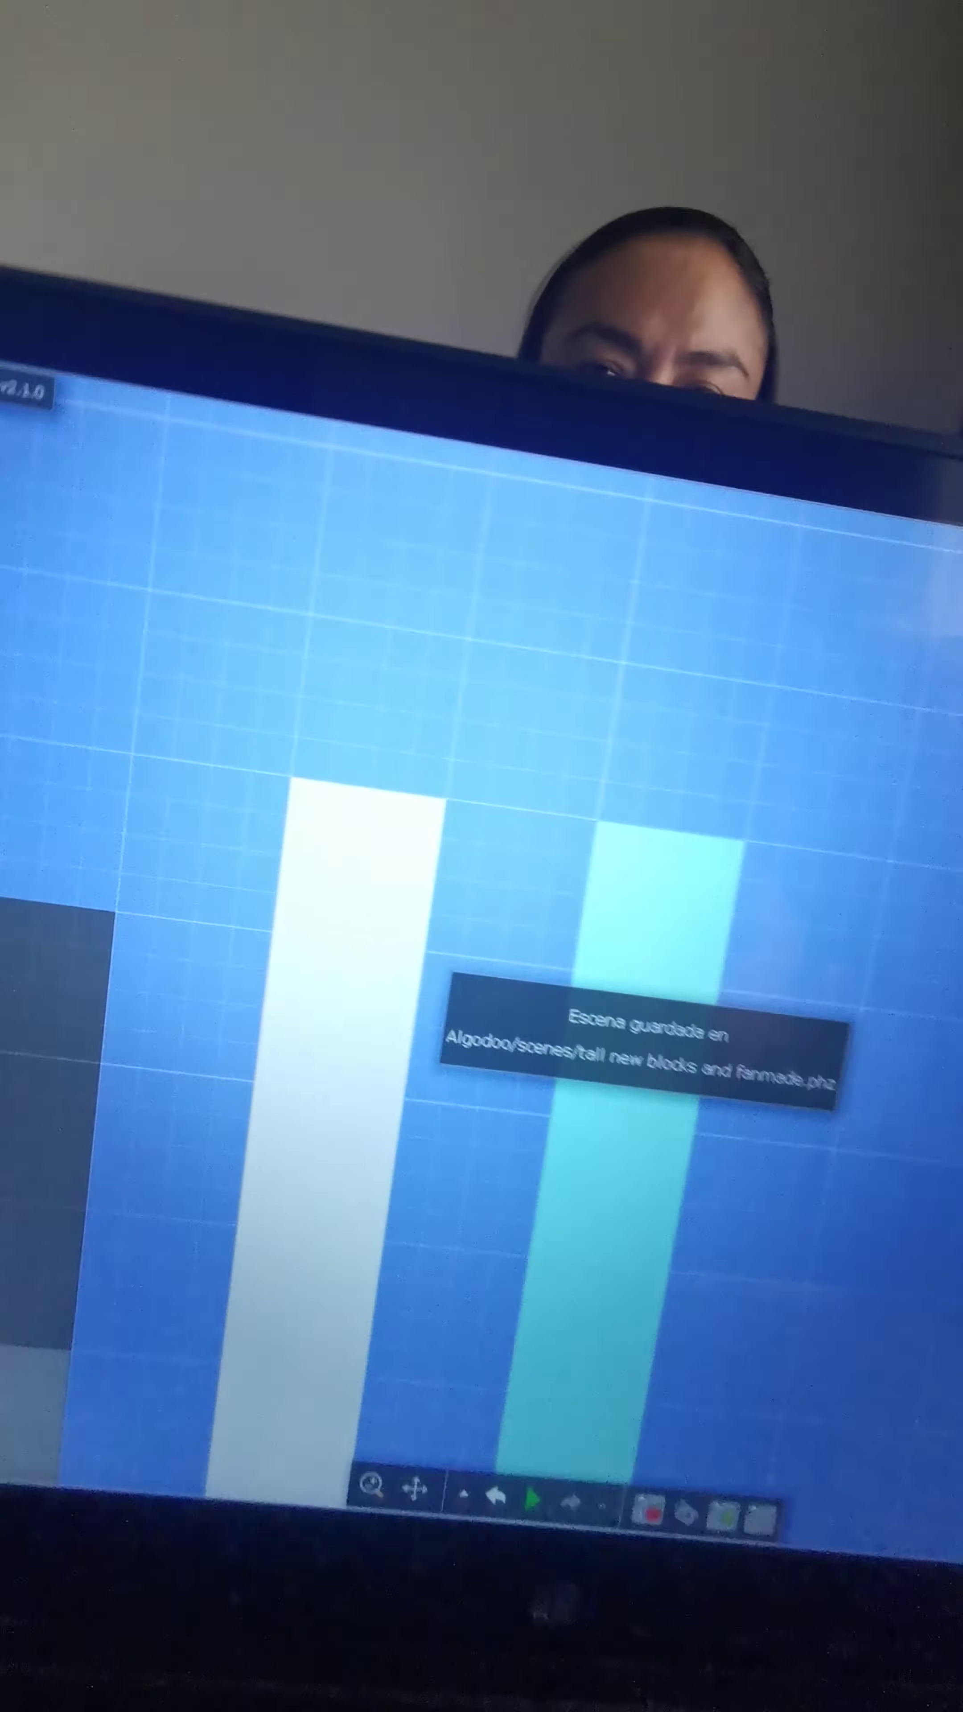